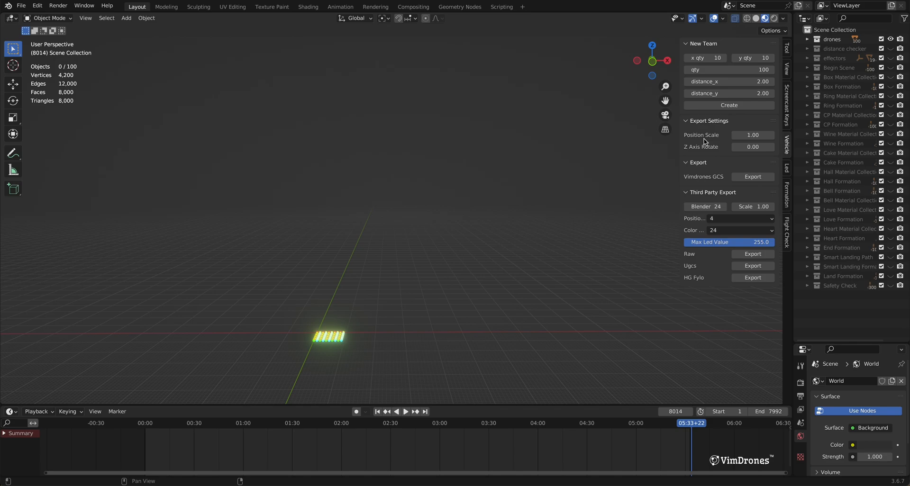
mouse_move(707, 155)
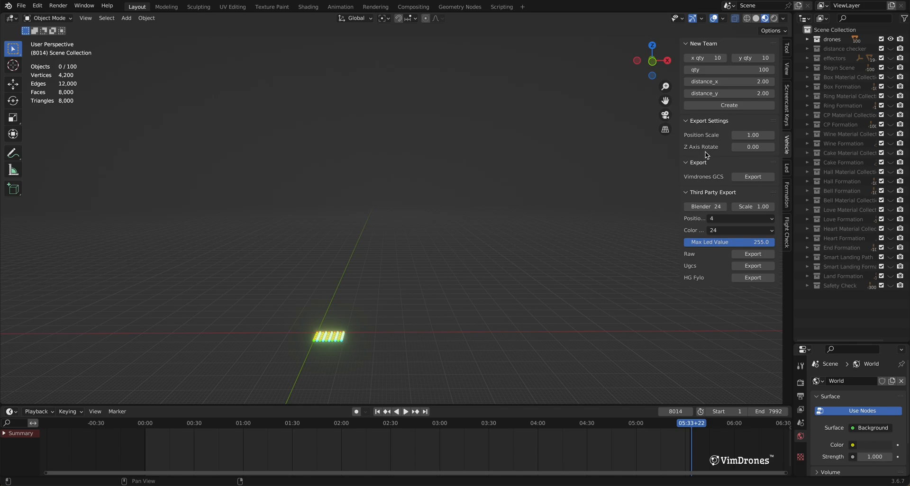
mouse_move(706, 145)
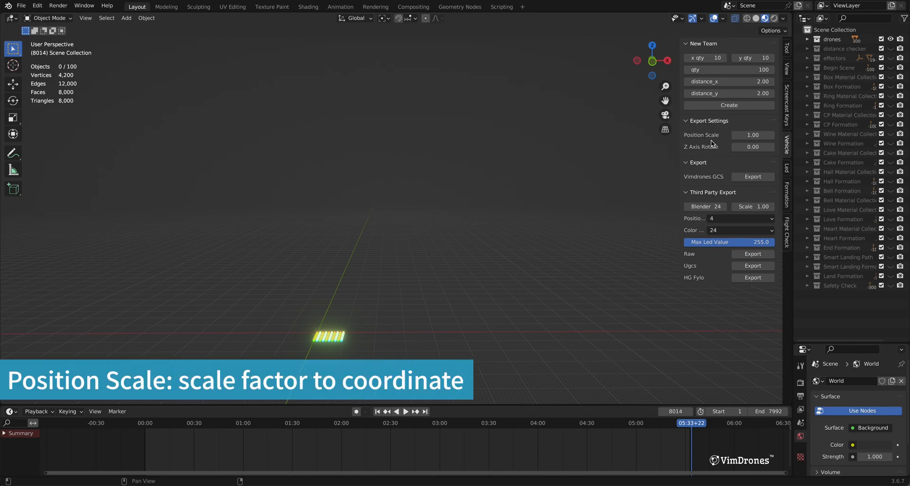
mouse_move(753, 135)
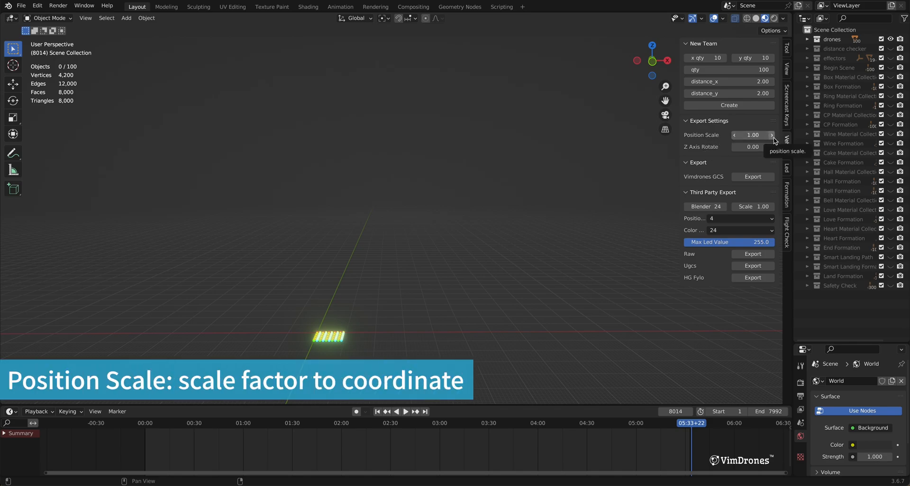
mouse_move(699, 158)
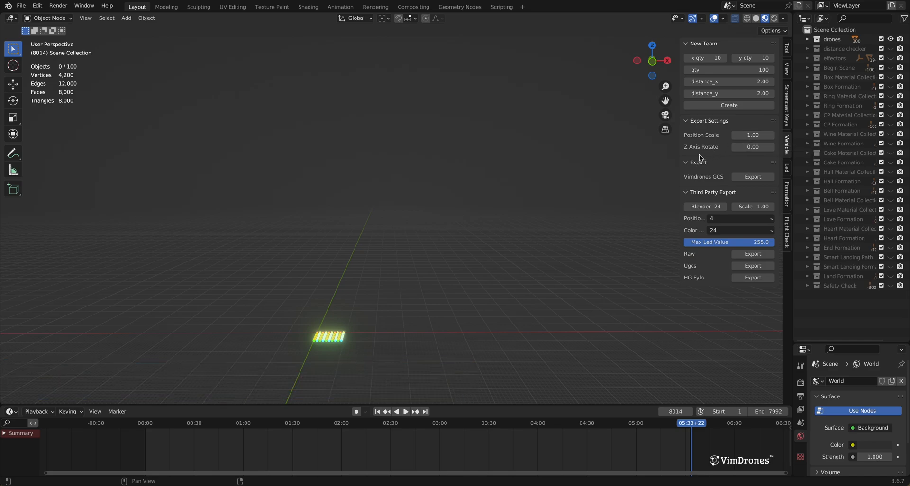
mouse_move(753, 146)
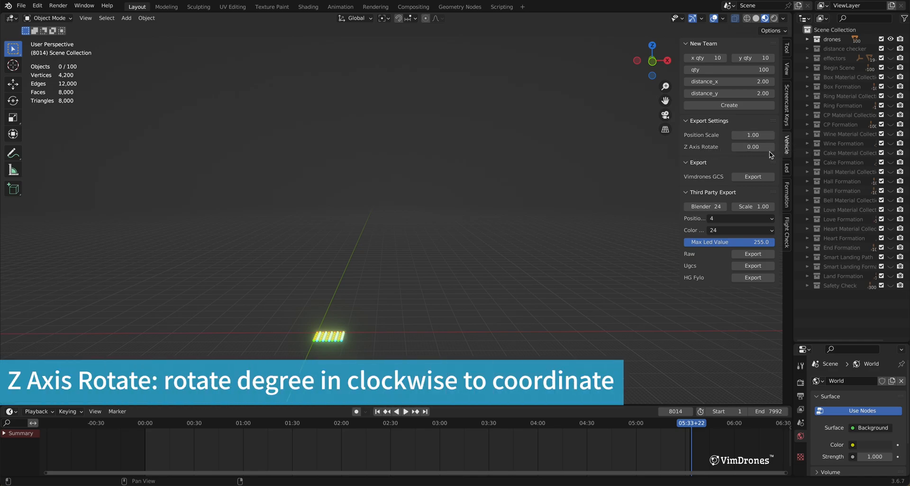
mouse_move(753, 147)
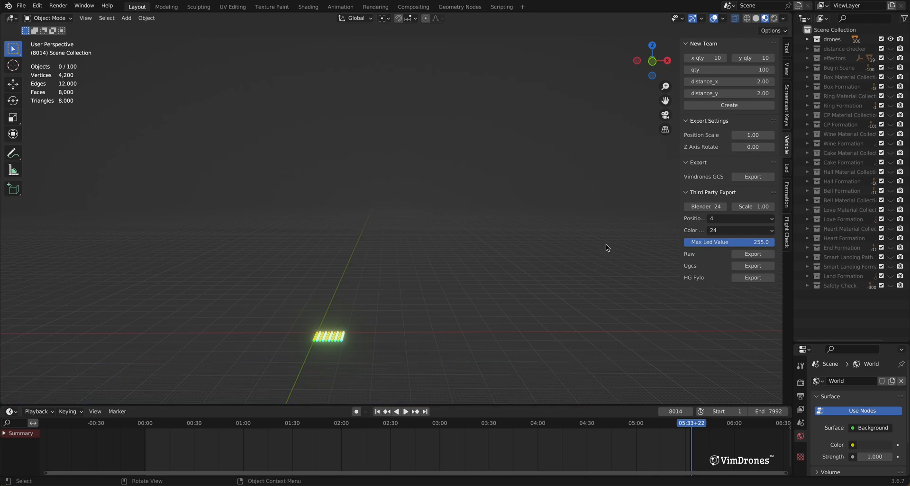
mouse_move(497, 261)
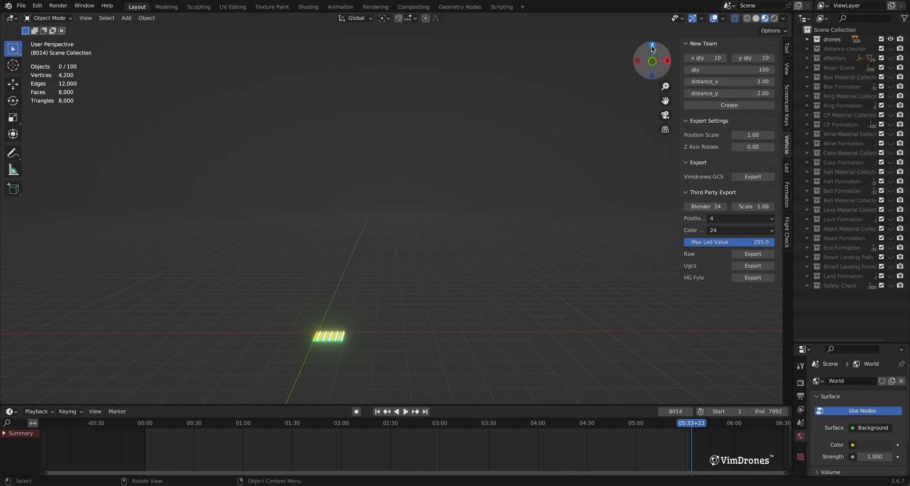
Switch to top view and add map.jpg as a reference image
click(651, 45)
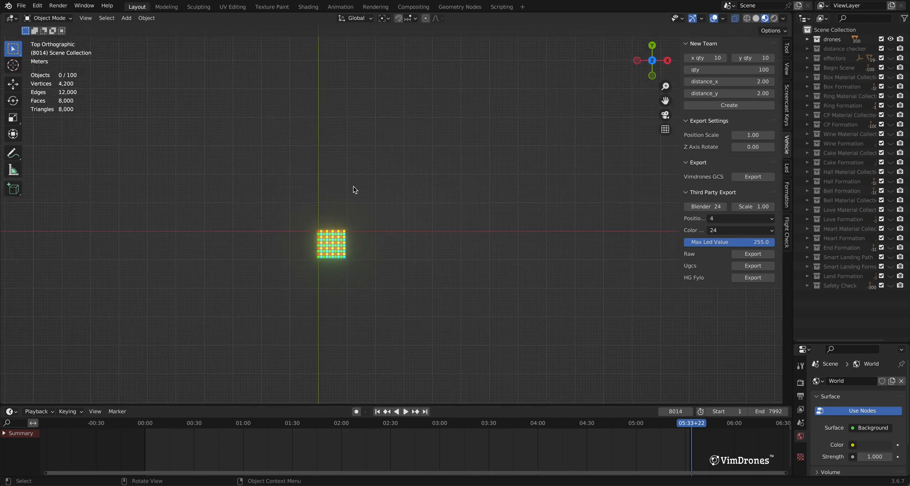
mouse_move(388, 282)
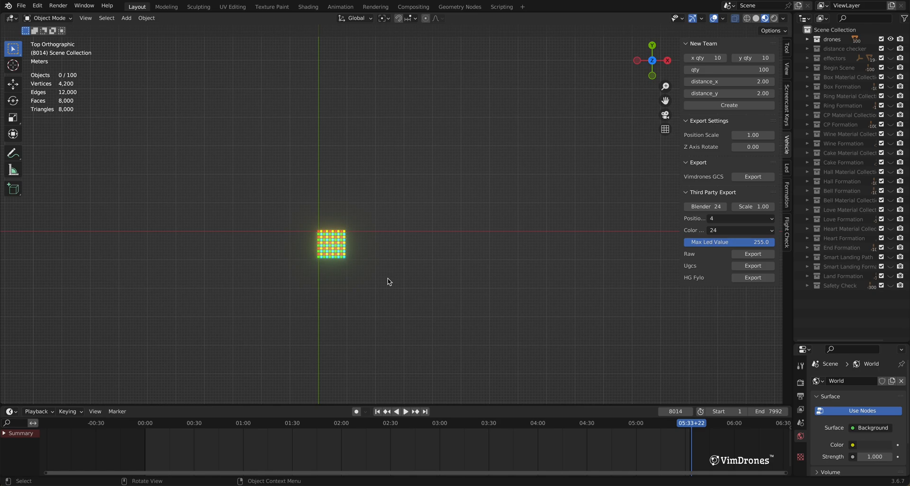
mouse_move(454, 258)
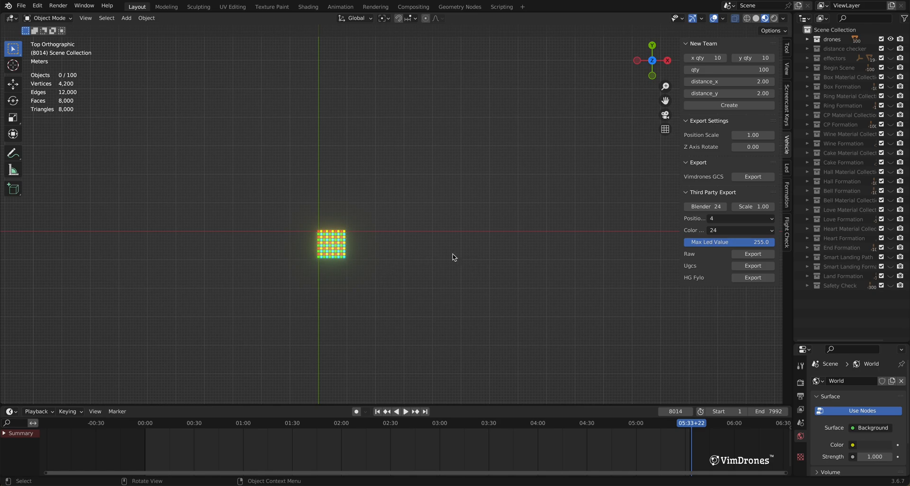
mouse_move(476, 222)
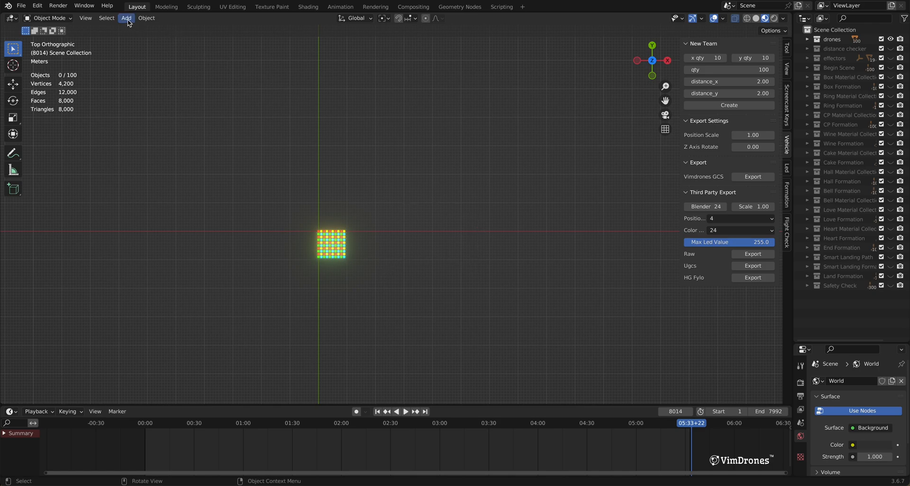
click(126, 19)
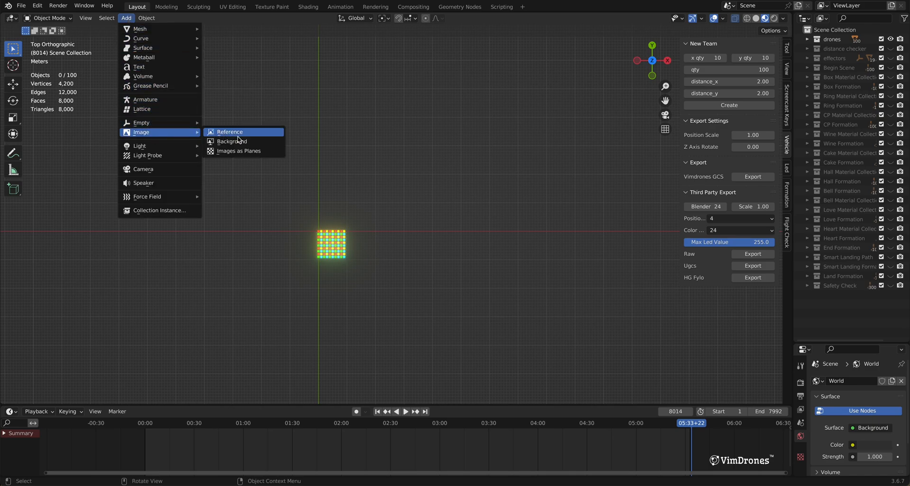
click(230, 132)
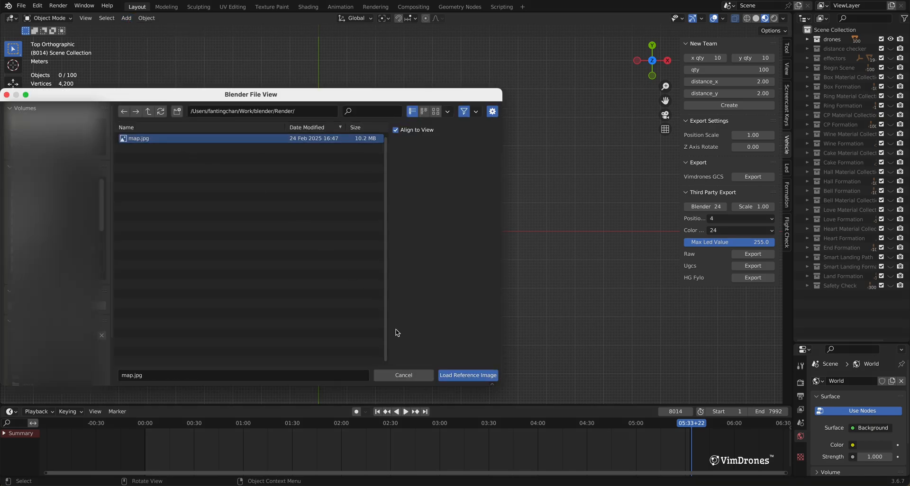
click(467, 375)
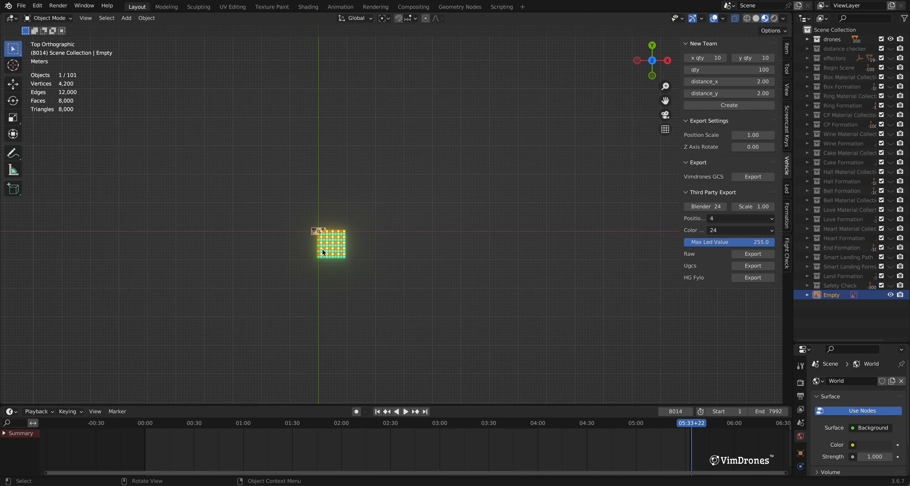
Scale up the map image and rotate it 30 degrees about Z
key(s)
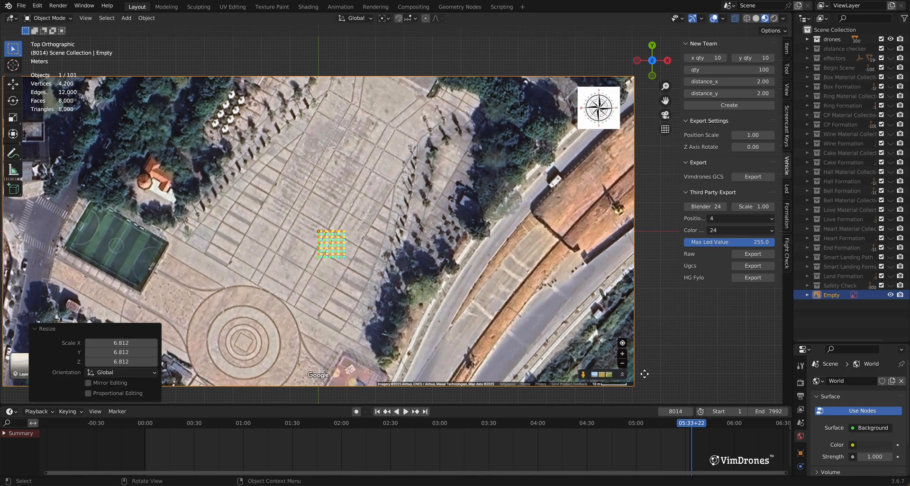
key(s)
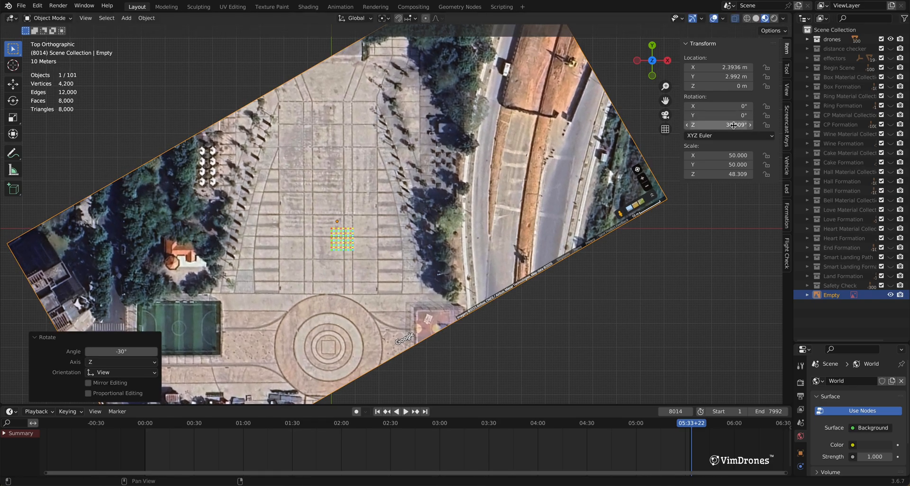
double_click(729, 124)
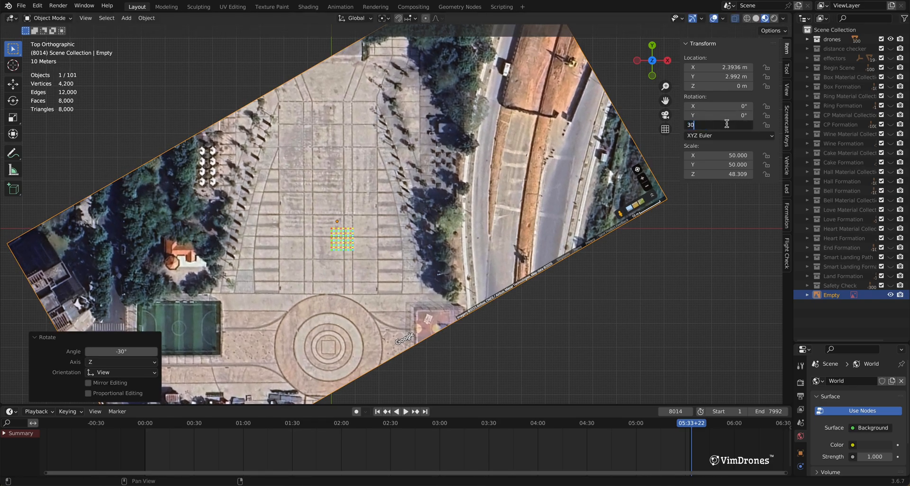
key(g)
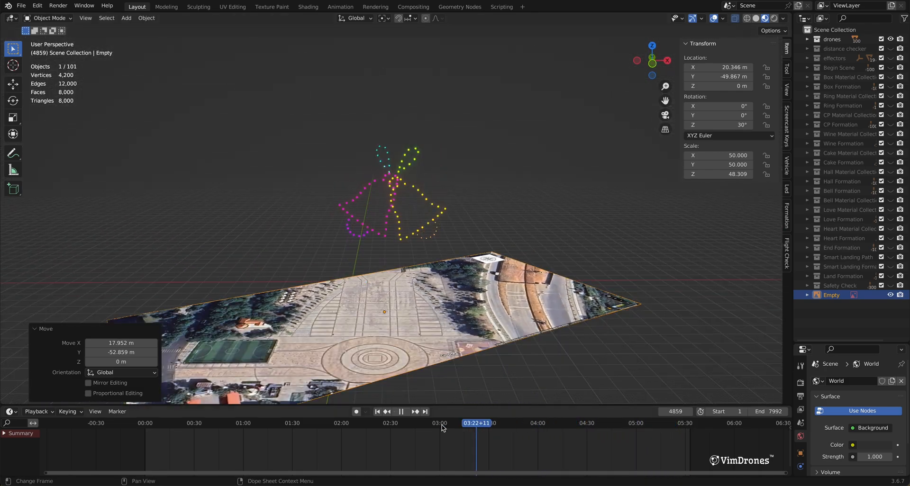
Preview a later frame and set the export Z Axis Rotate to 30 degrees
click(158, 423)
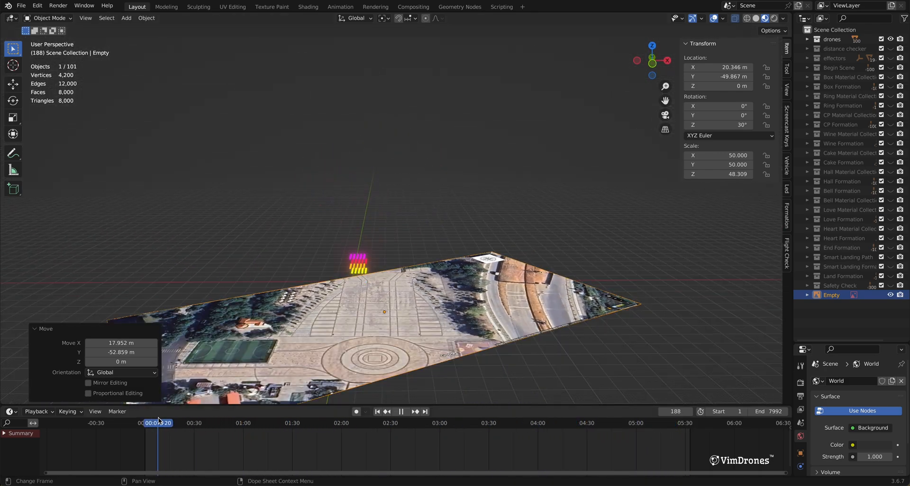
click(430, 423)
text(30)
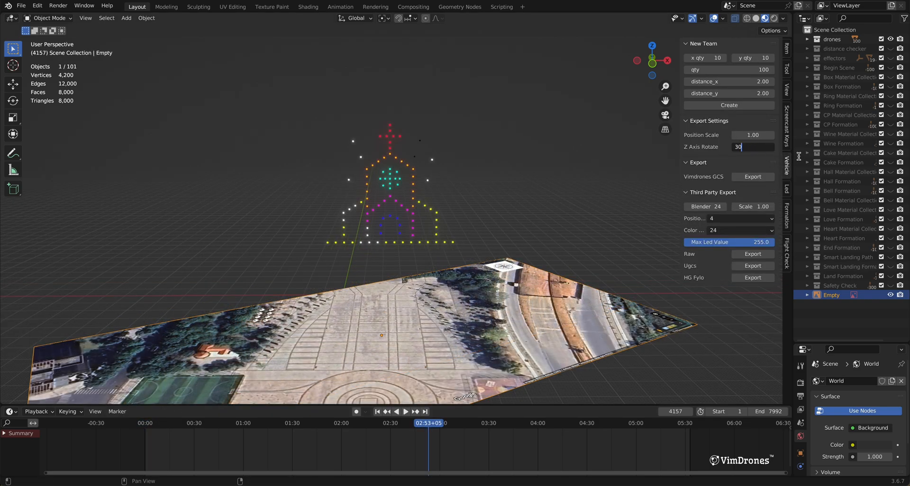
click(752, 176)
text(v)
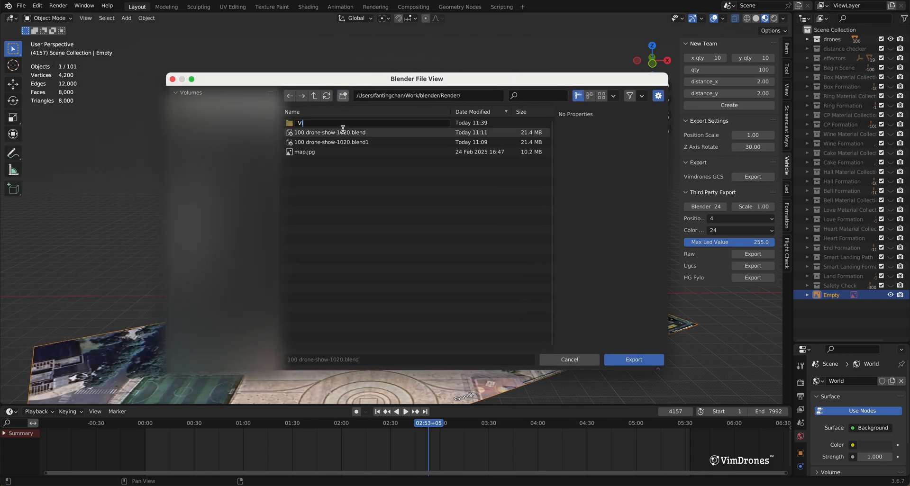
Export .vimdrones files into new folder 'Vimdrones 30 degree' and check them in Finder
text(imdrones 30)
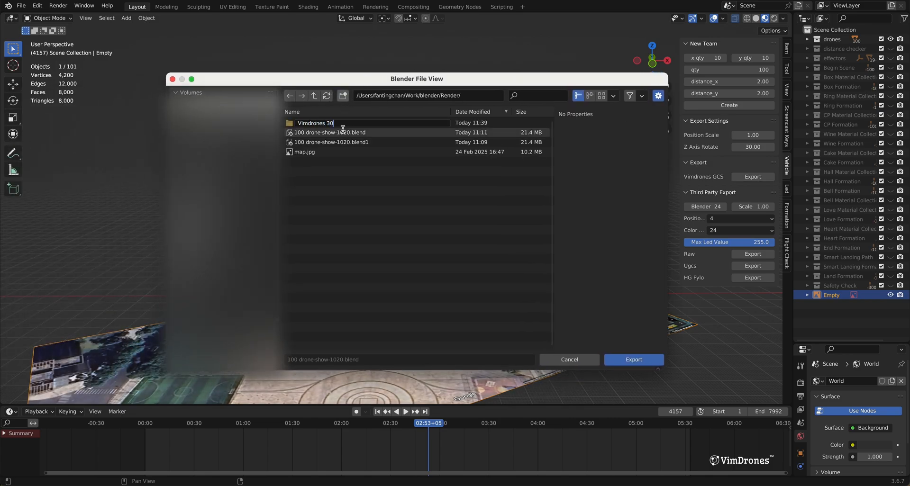
text(degree)
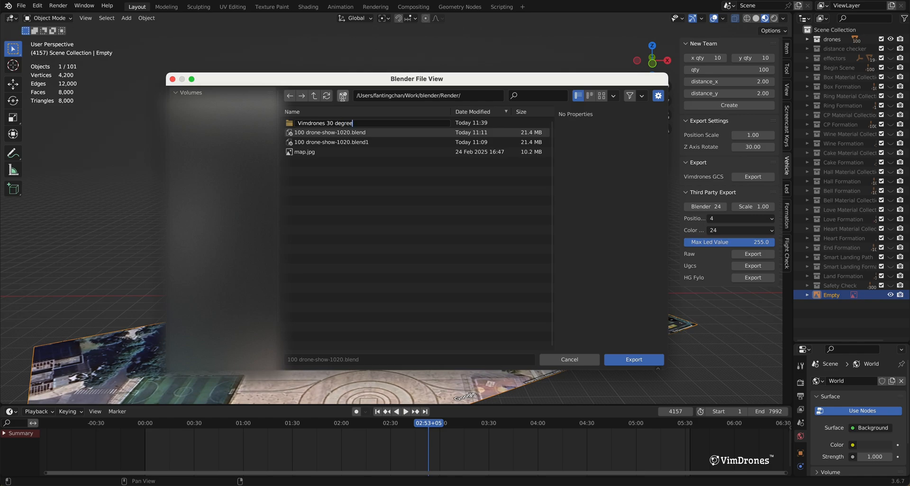
double_click(326, 122)
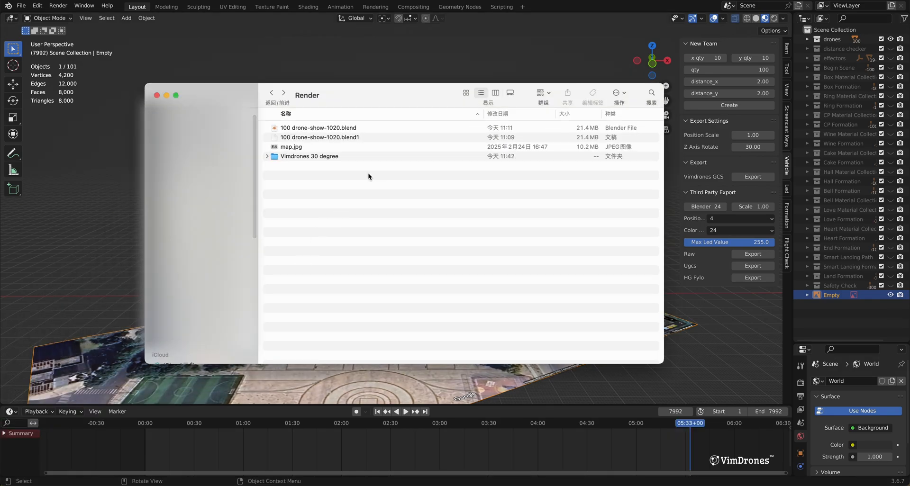
double_click(310, 156)
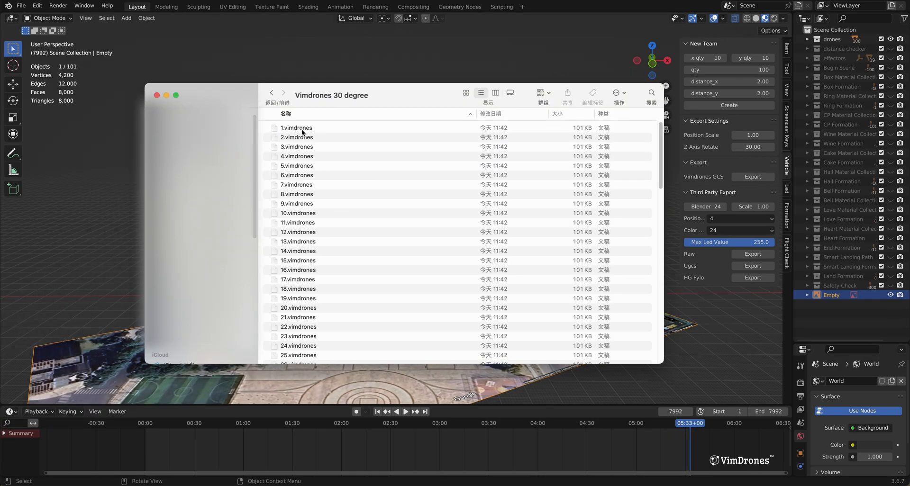
scroll(down, 3)
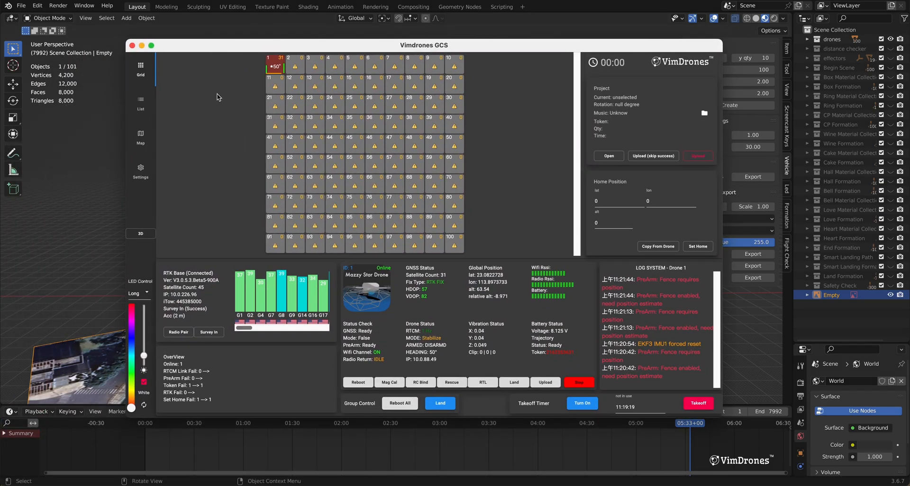
mouse_move(654, 111)
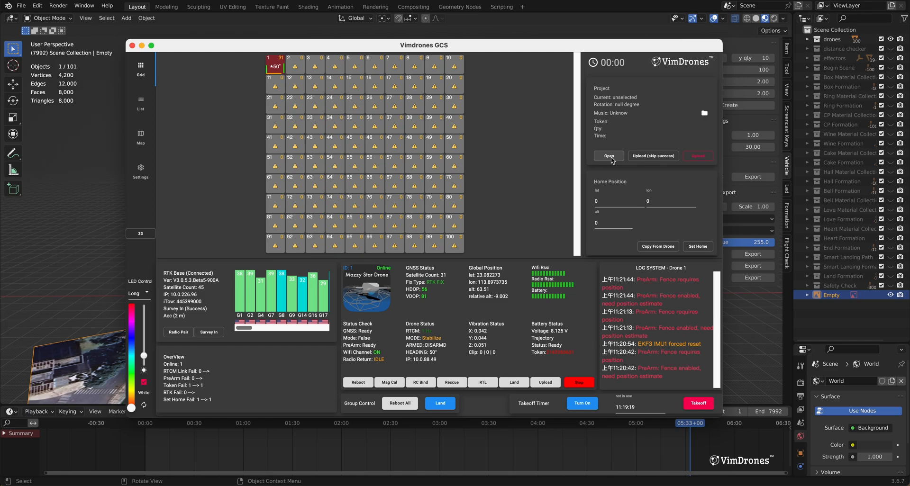
Load the show from the Vimdrones 30 degree folder and upload it
click(608, 156)
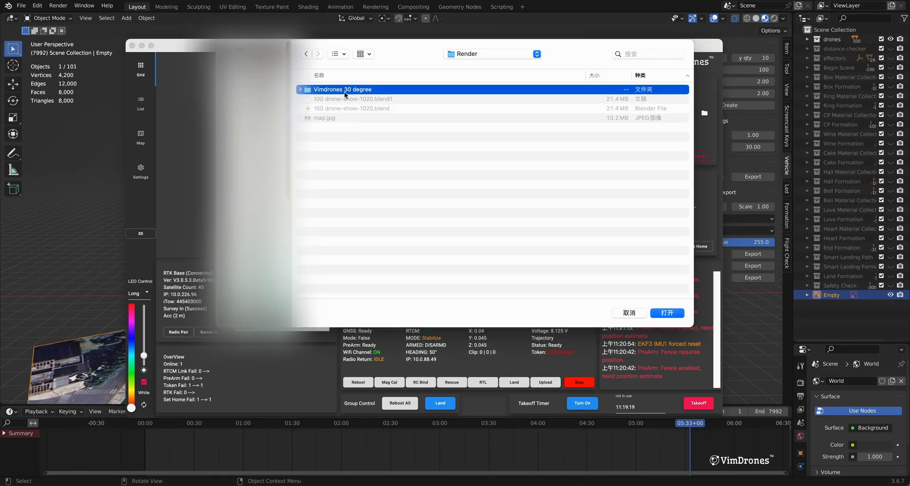
double_click(343, 89)
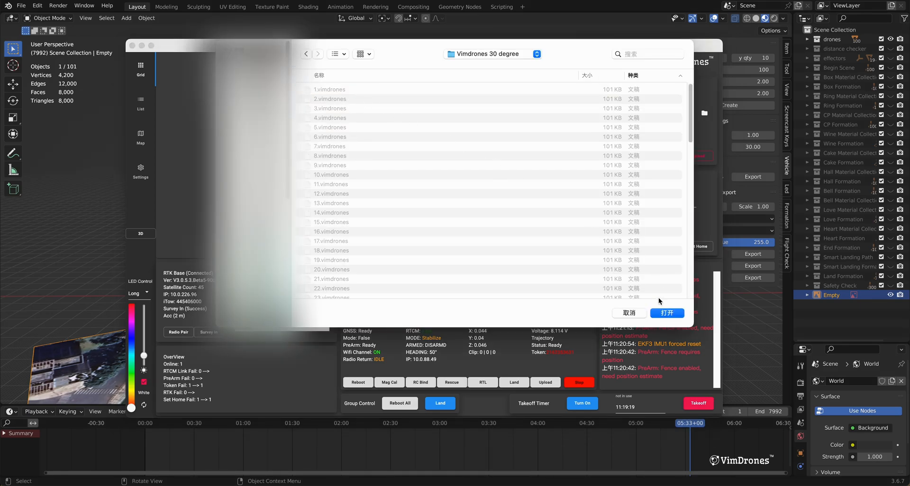
click(666, 313)
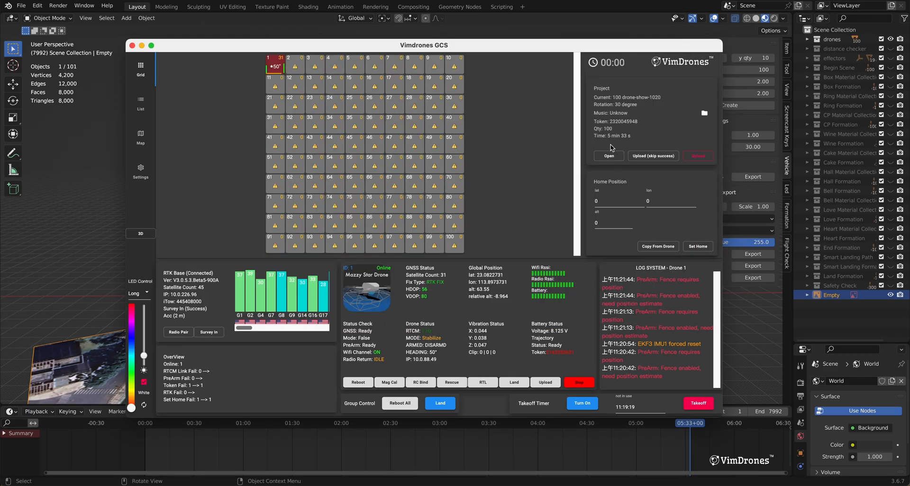
mouse_move(619, 111)
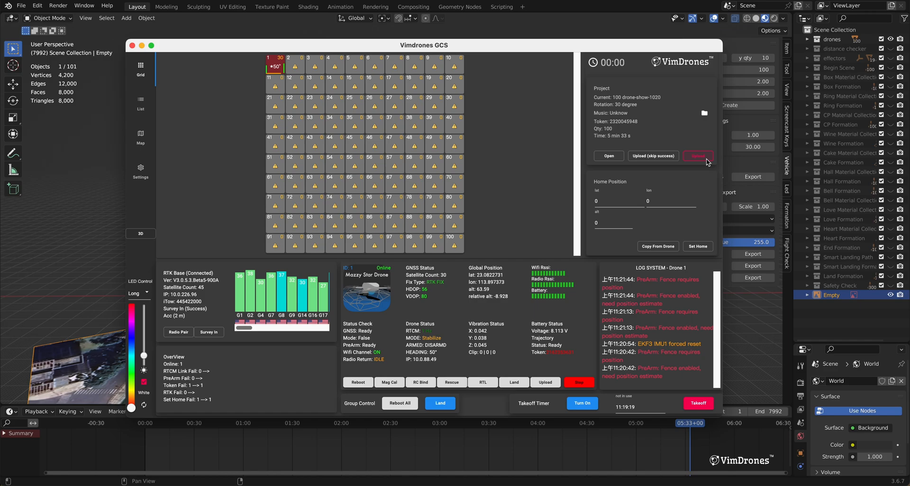
click(698, 155)
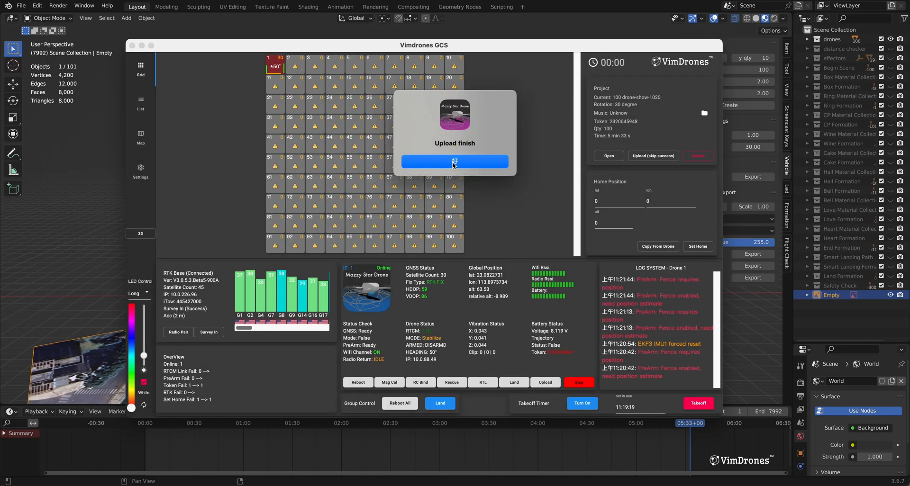
Dismiss the upload message and export raw files into a new 'Raw' folder
click(455, 161)
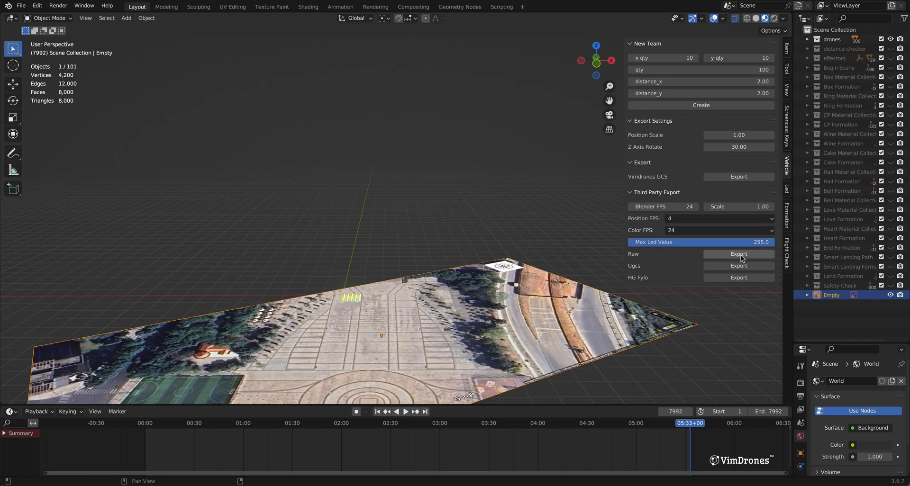
click(739, 254)
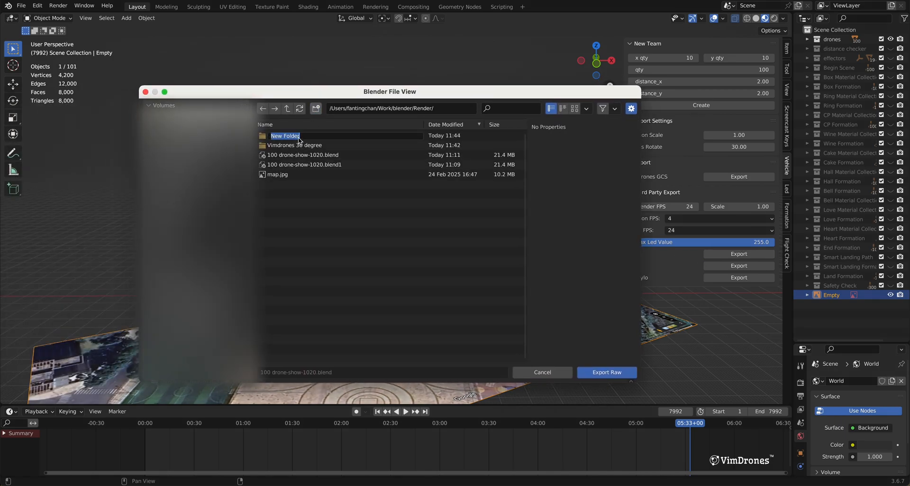
text(Raw)
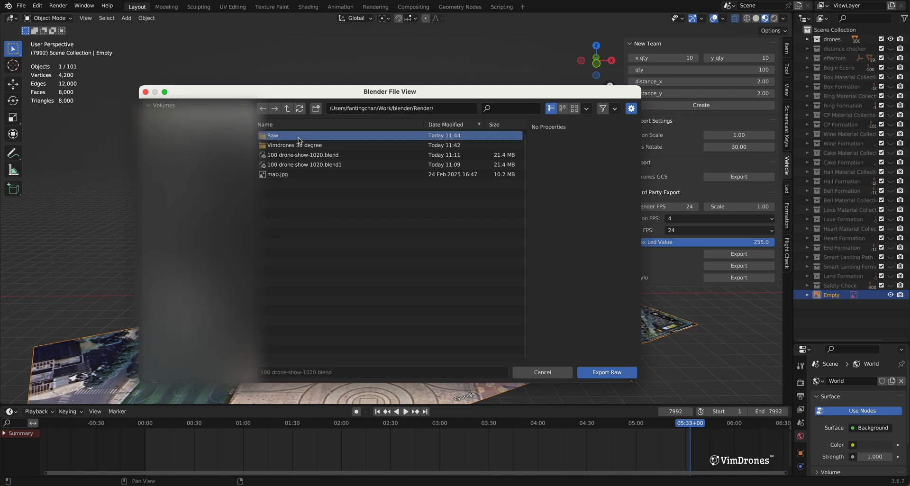
double_click(272, 135)
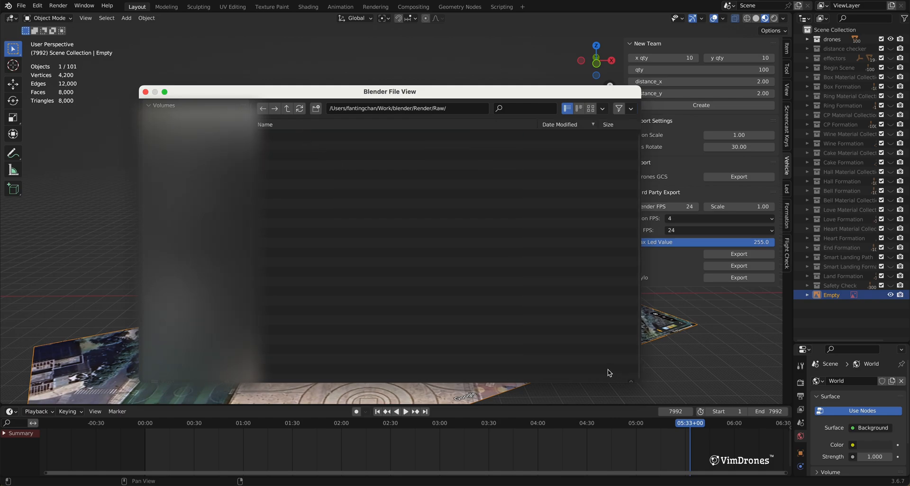
click(146, 91)
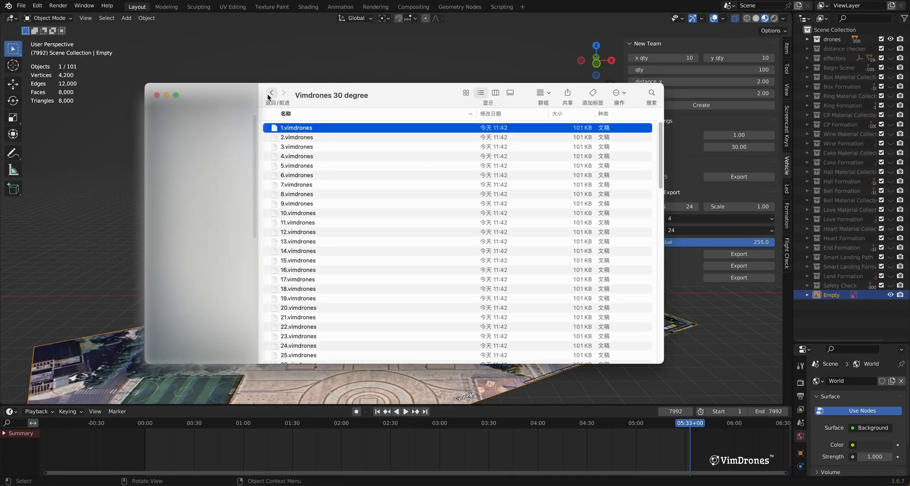
Open 1.txt from the Raw folder, scroll through its rows, then close it
click(270, 93)
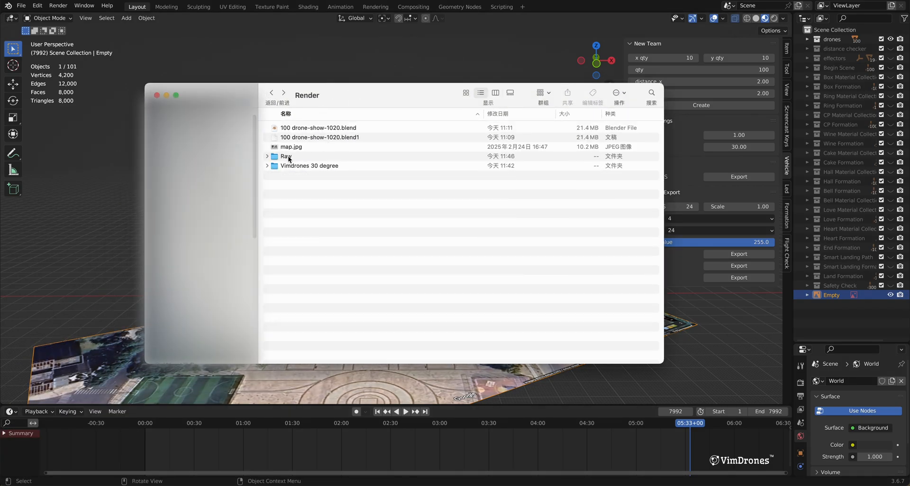
double_click(287, 156)
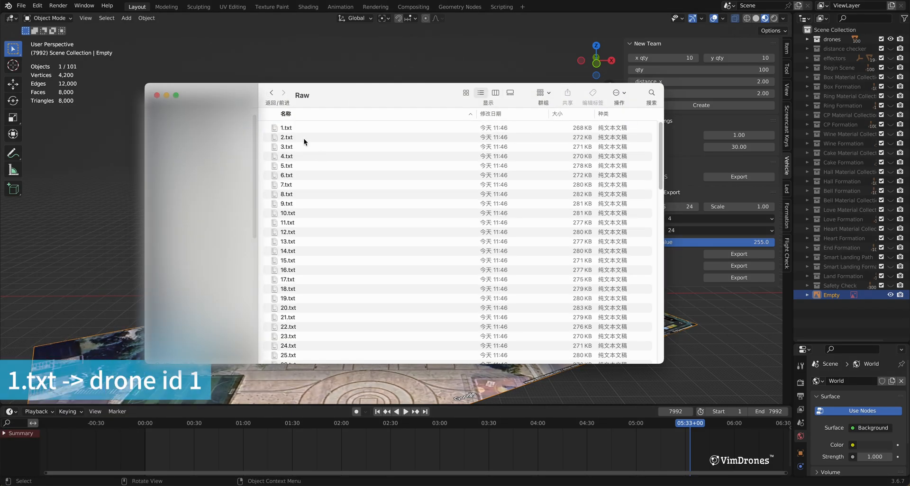
double_click(285, 127)
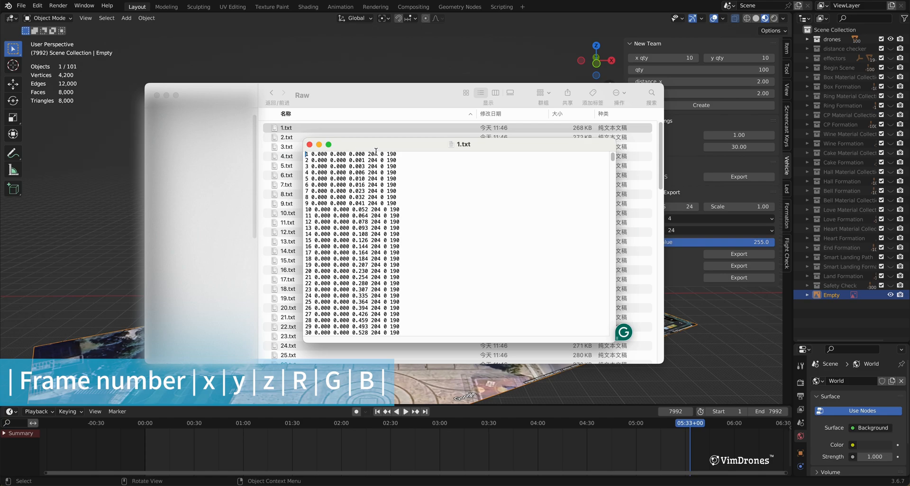
scroll(down, 3)
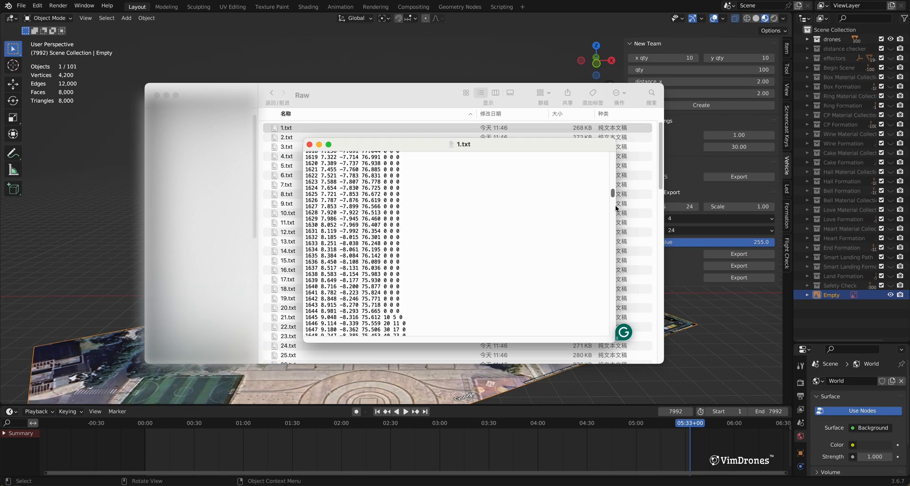
scroll(down, 3)
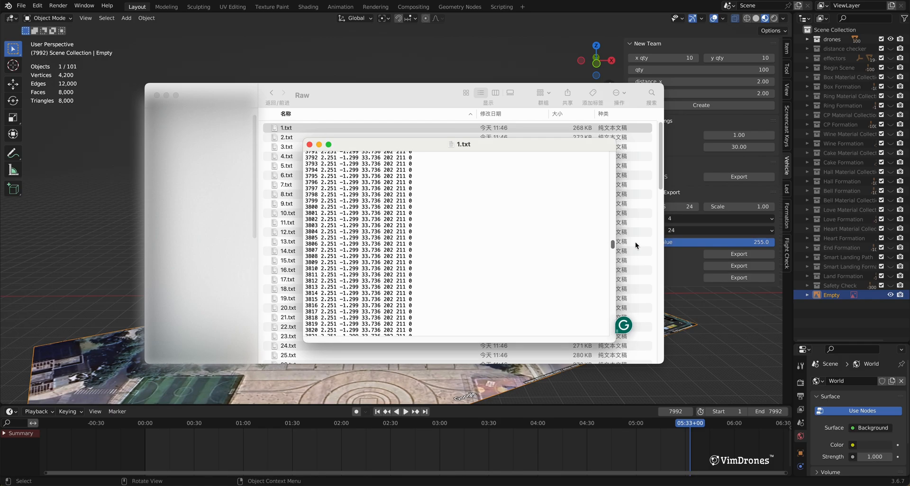
click(309, 144)
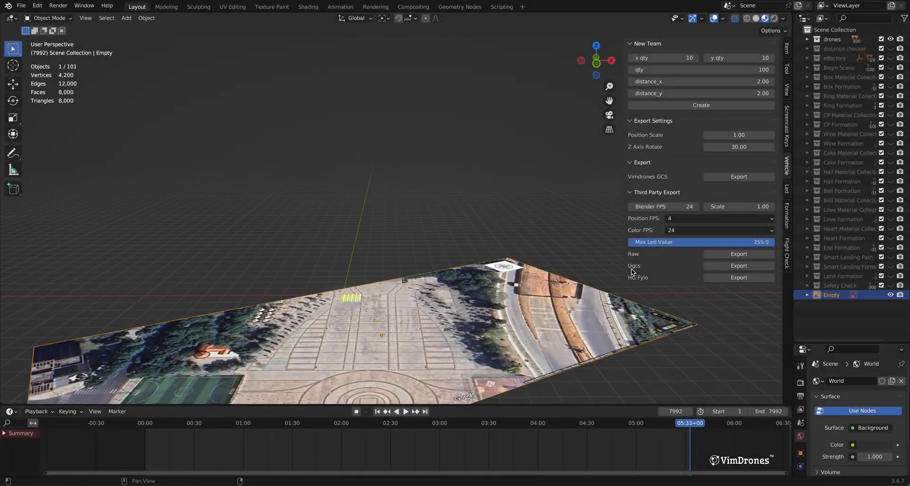
mouse_move(748, 271)
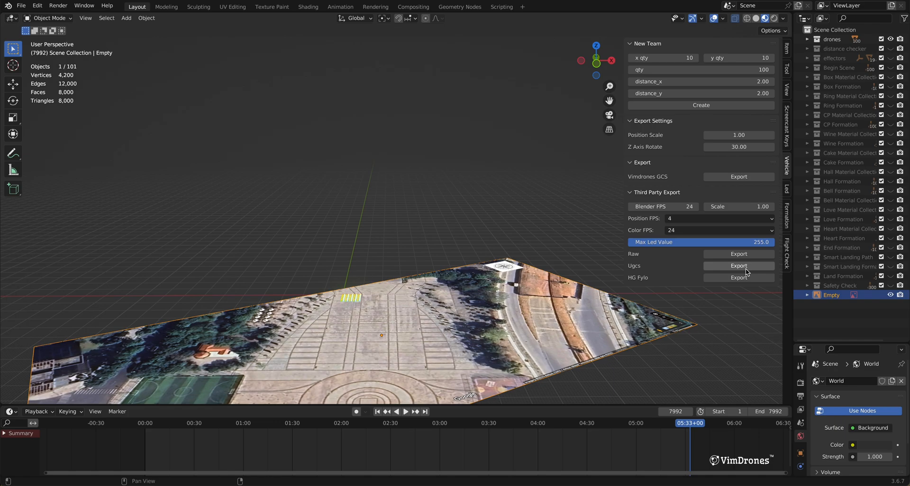
mouse_move(738, 266)
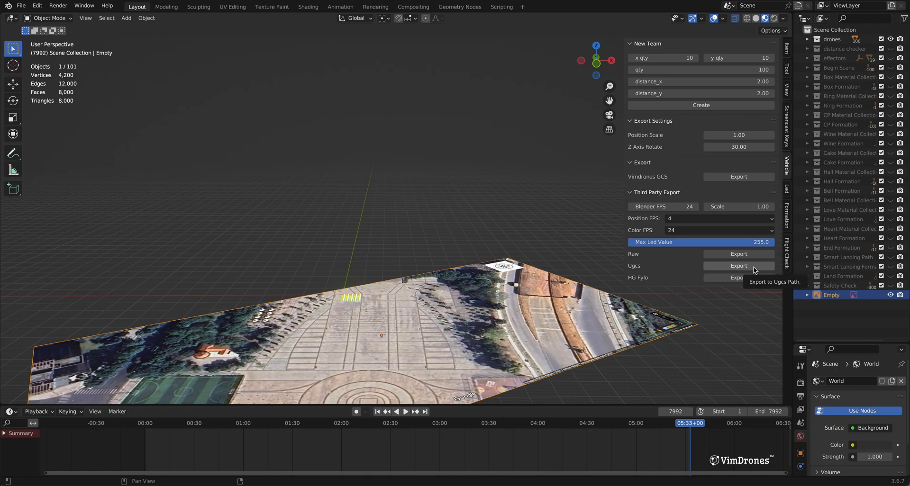
Export the show for UgCS with format revision set to Beta
click(739, 266)
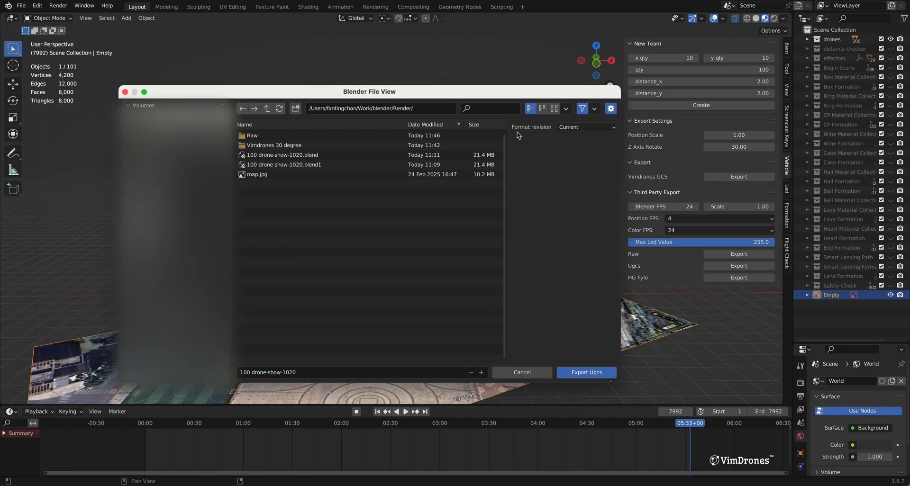
click(586, 127)
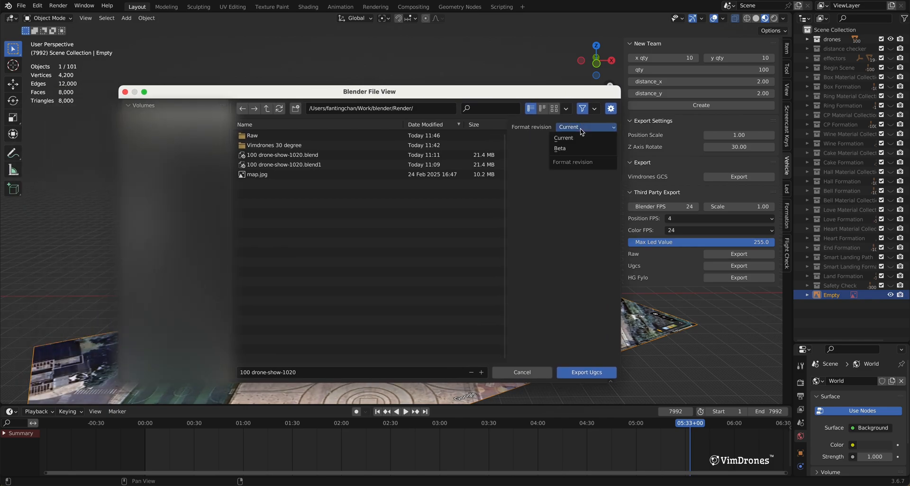
mouse_move(561, 147)
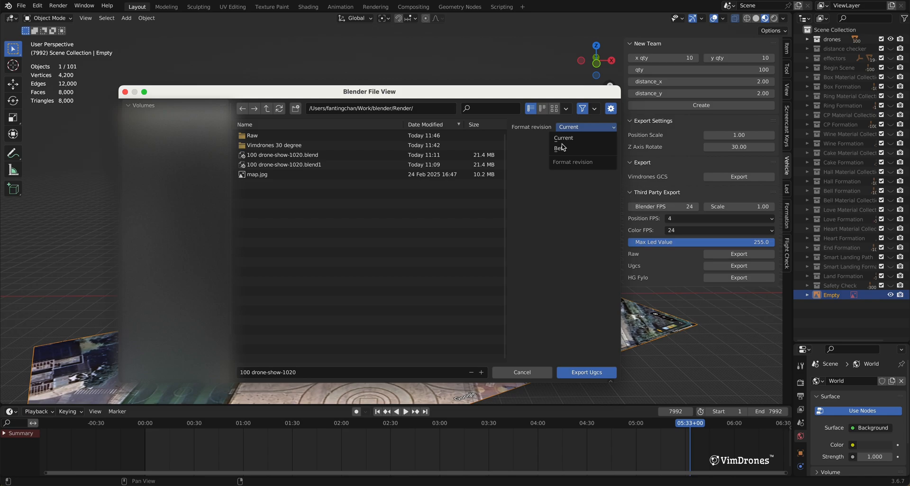
click(558, 148)
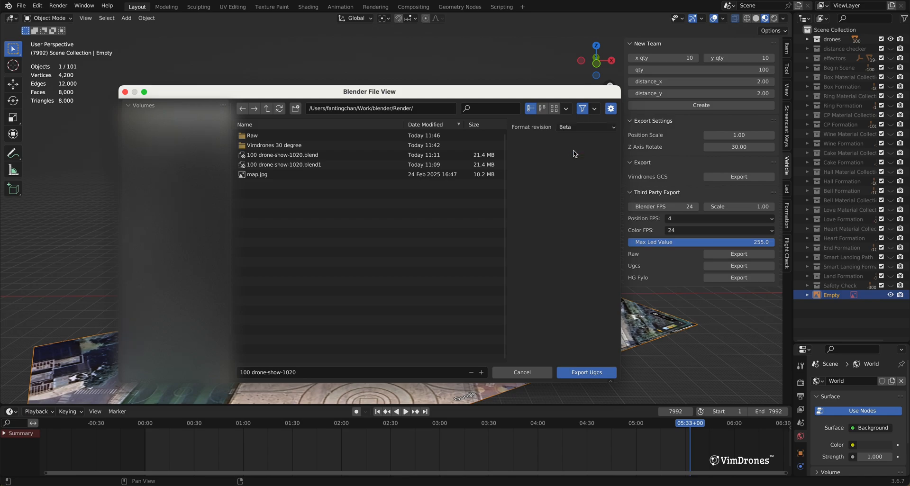
mouse_move(586, 372)
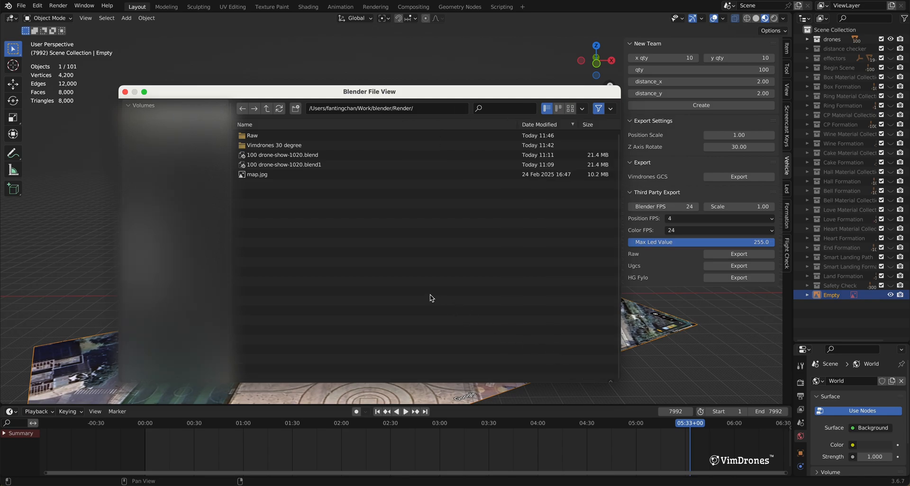
mouse_move(375, 189)
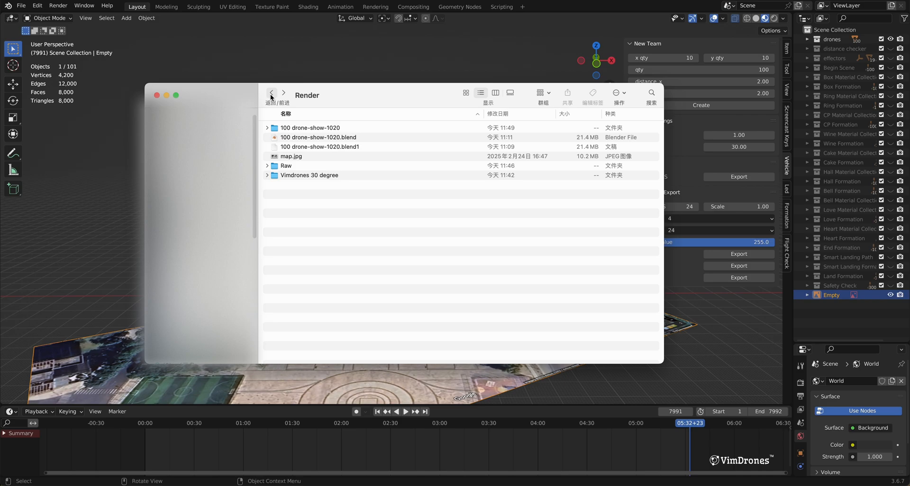
mouse_move(306, 128)
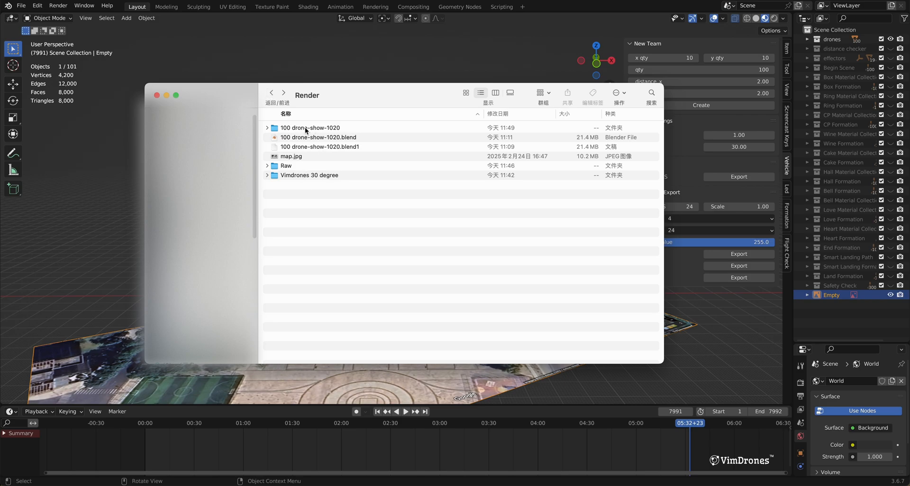
Open the 100 drone-show-1020 folder and scroll through its DSS PATH3 files
double_click(311, 128)
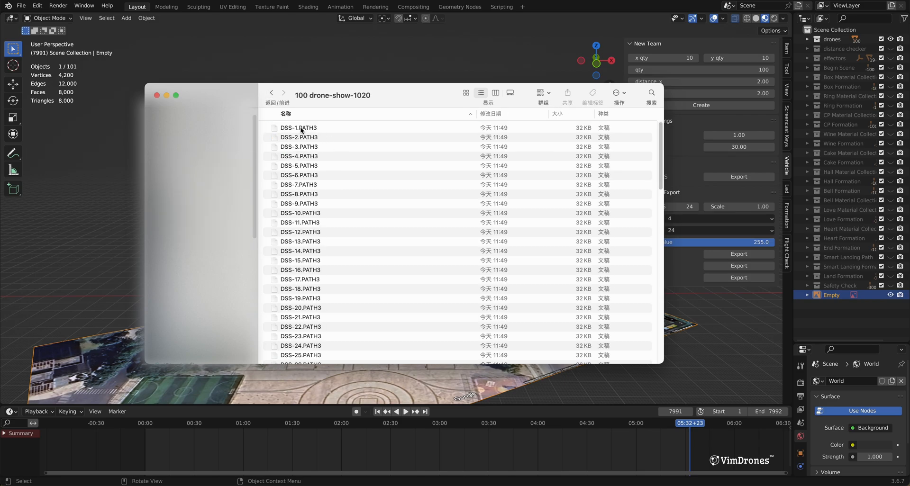
scroll(down, 3)
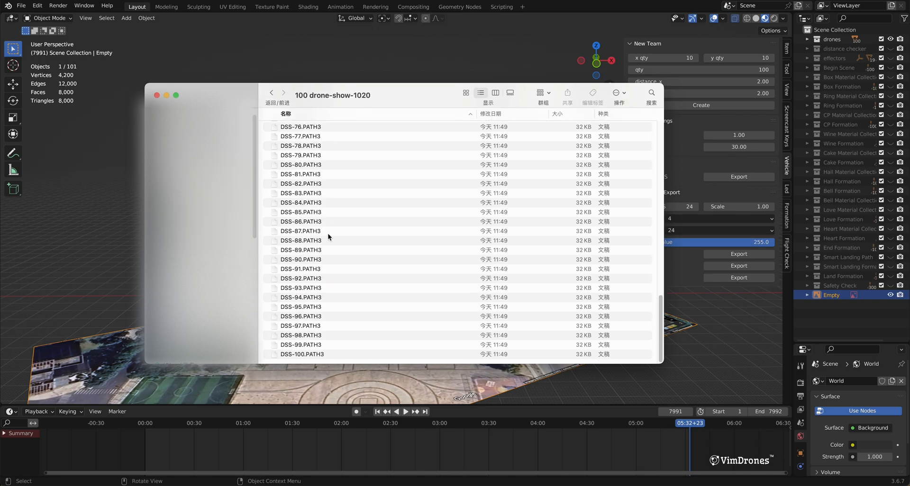